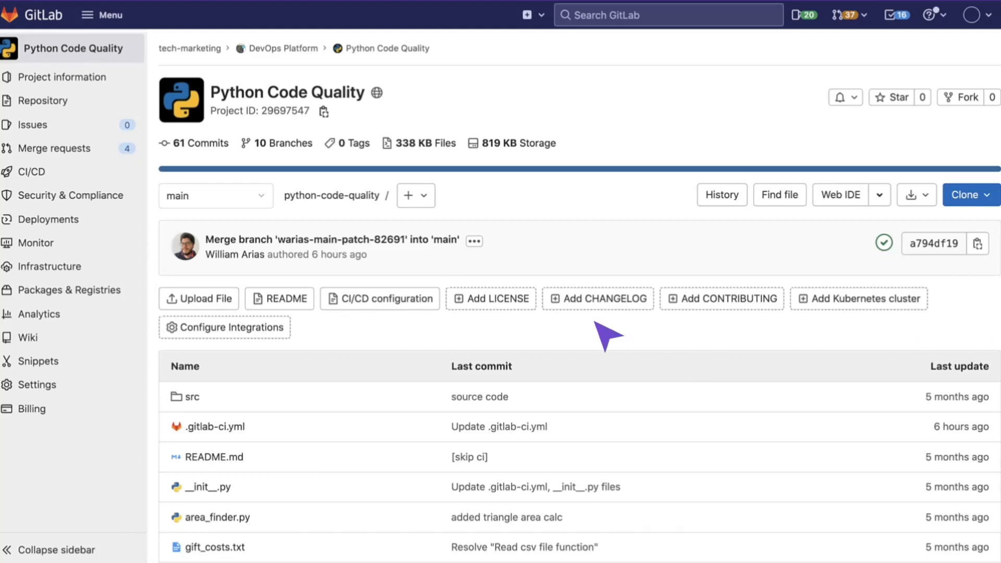
- Show the Python Code Quality project's four open merge requests
left_click(56, 148)
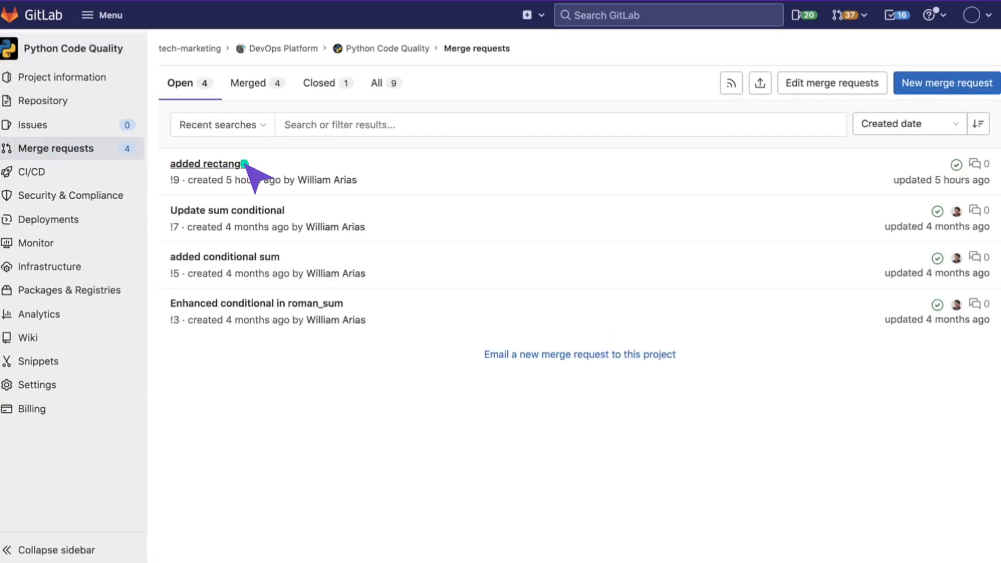
- View the 'added rectangle' merge request with its passed pipeline and ready-to-merge state
left_click(205, 163)
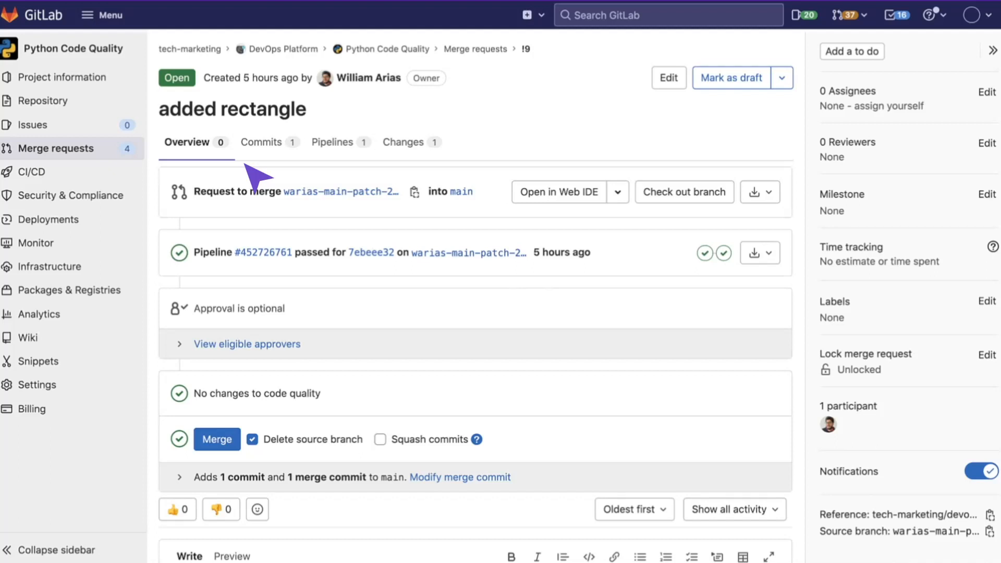
left_click(403, 142)
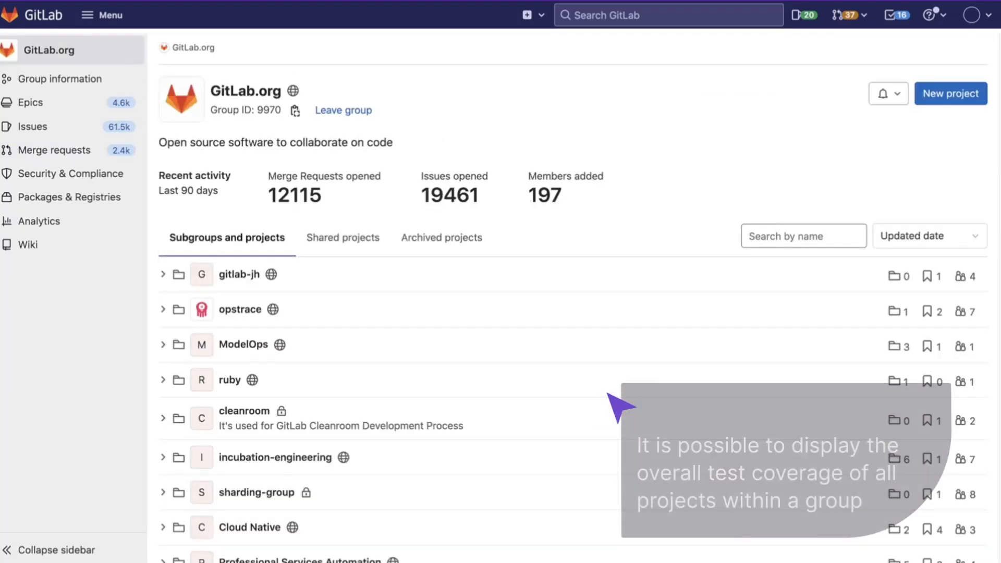
- Reach the GitLab.org group's Repository analytics with per-project test coverage
scroll("down", 3)
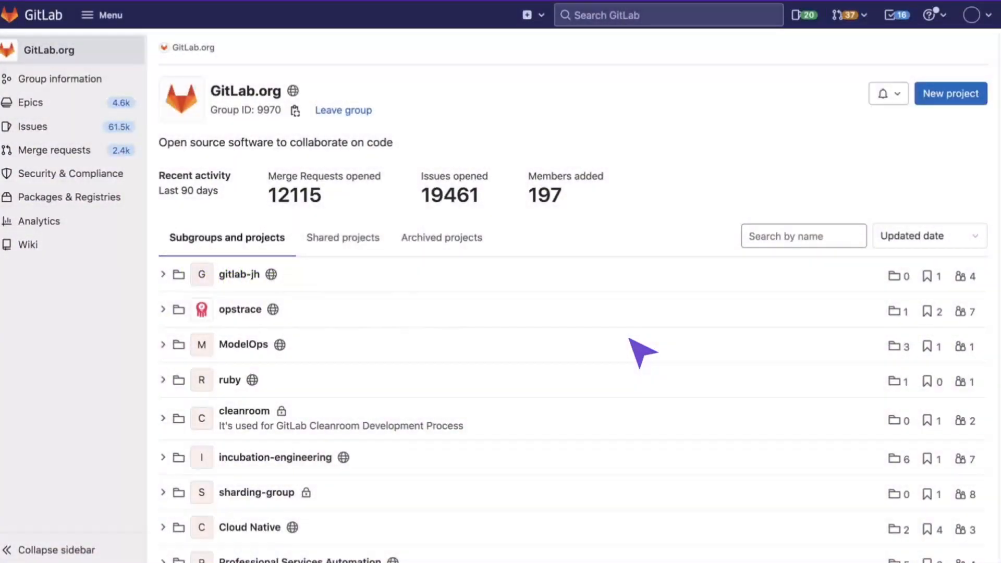
scroll("down", 3)
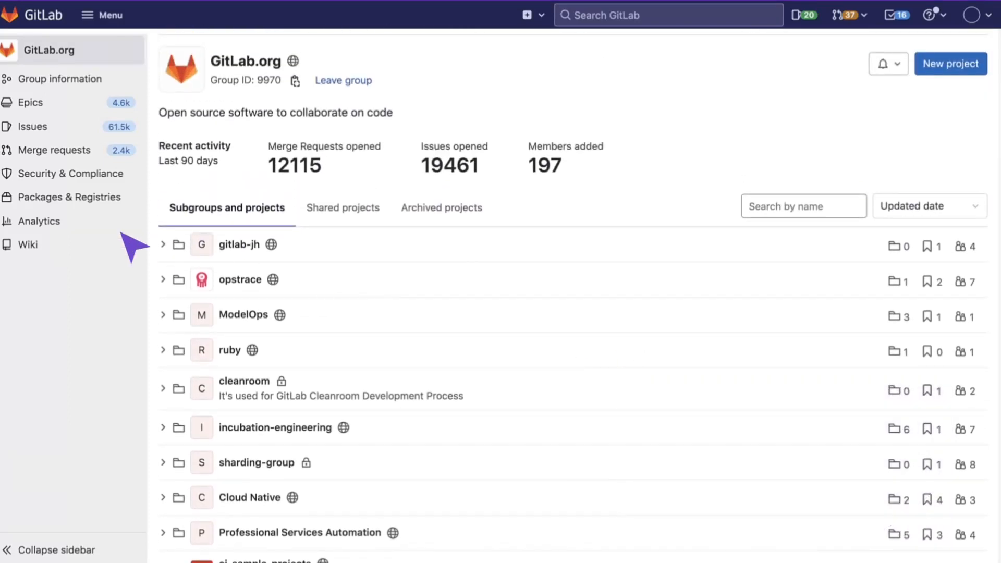
left_click(40, 221)
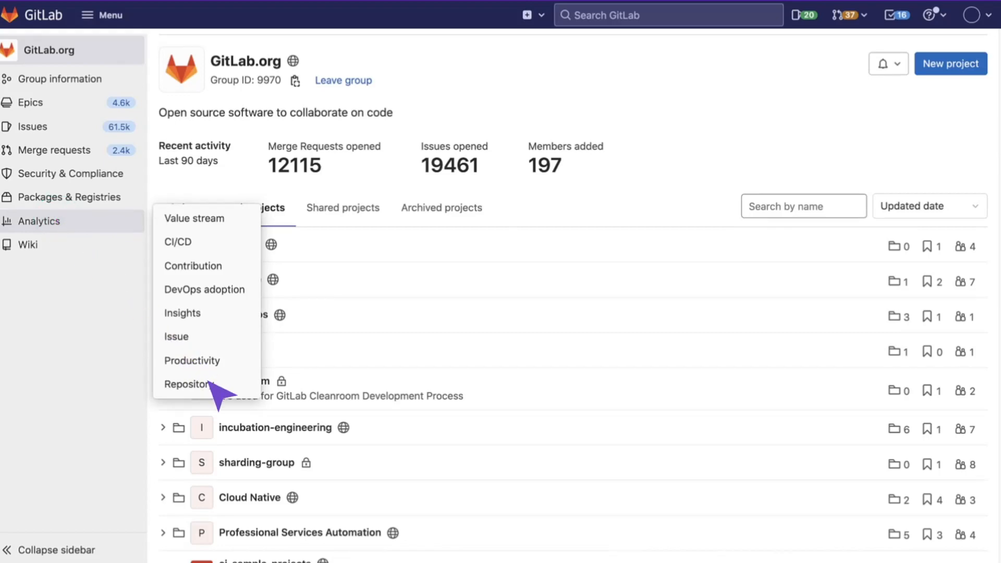
left_click(186, 384)
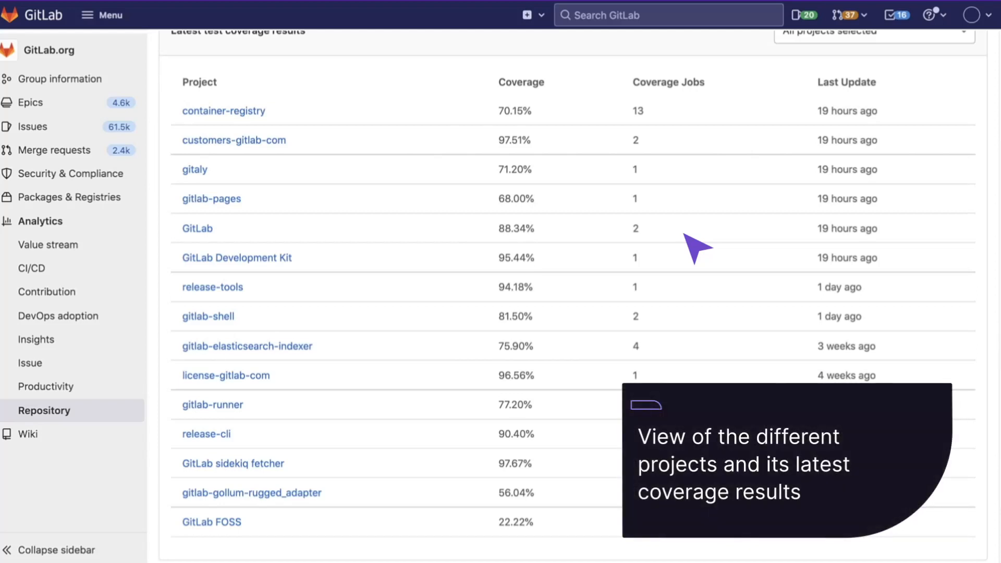
- Scroll the coverage table down to the historic test coverage CSV download button
scroll("down", 3)
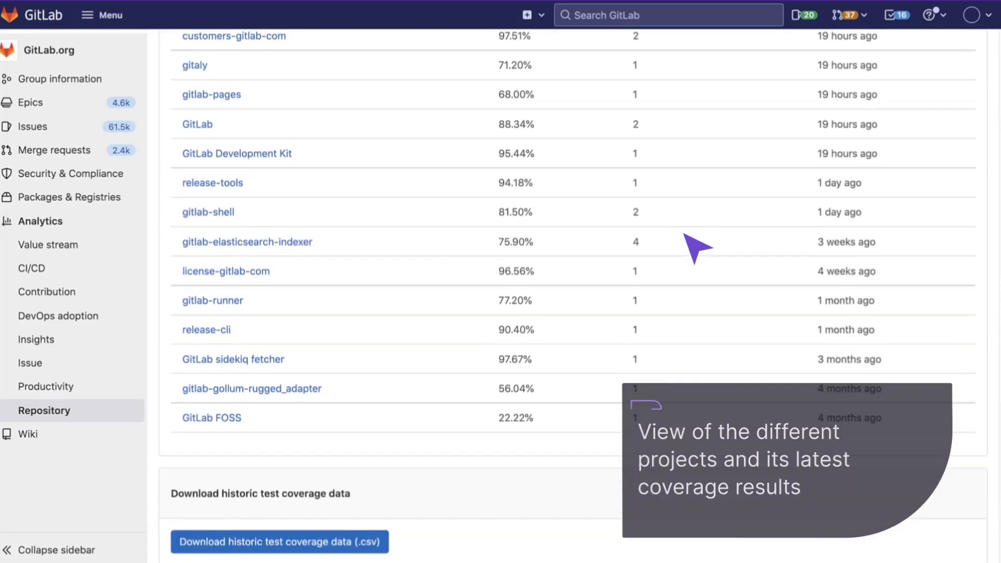